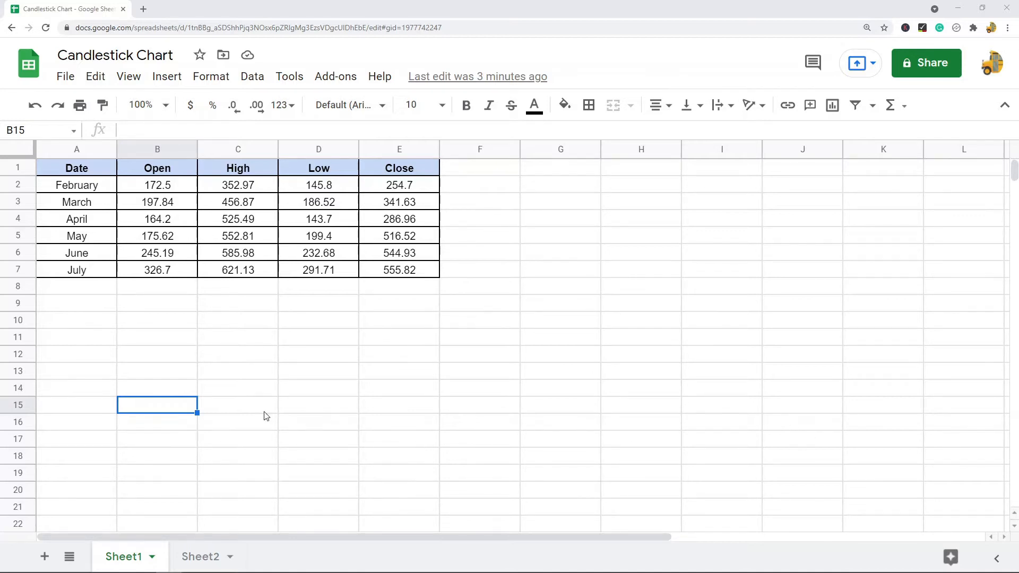
mouse_move(331, 310)
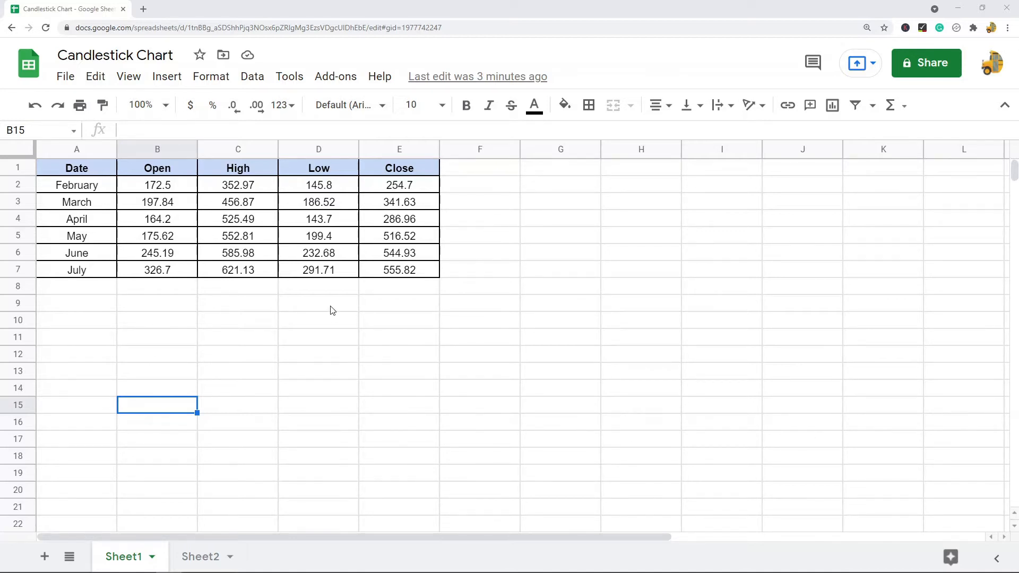
mouse_move(253, 367)
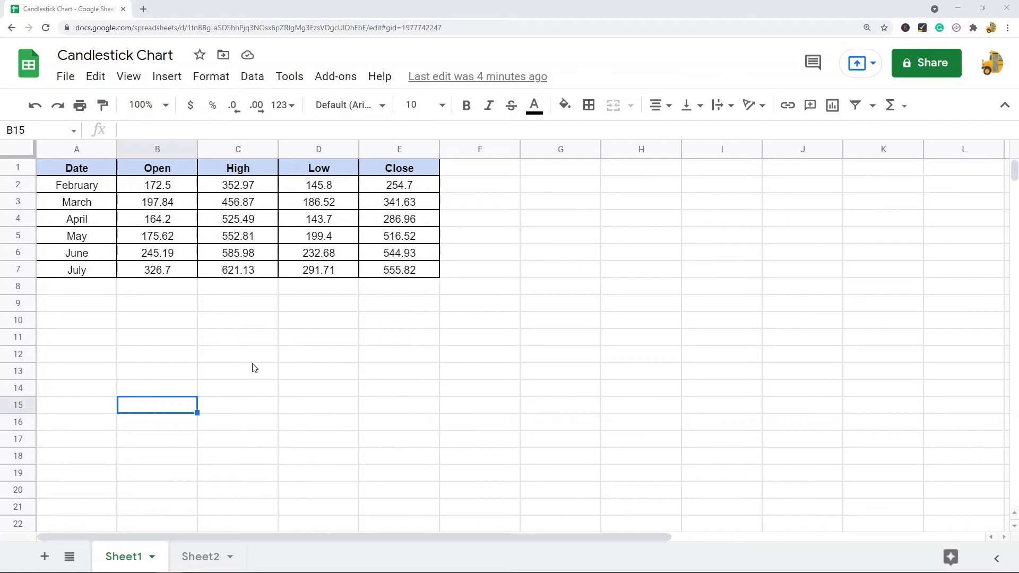
mouse_move(188, 329)
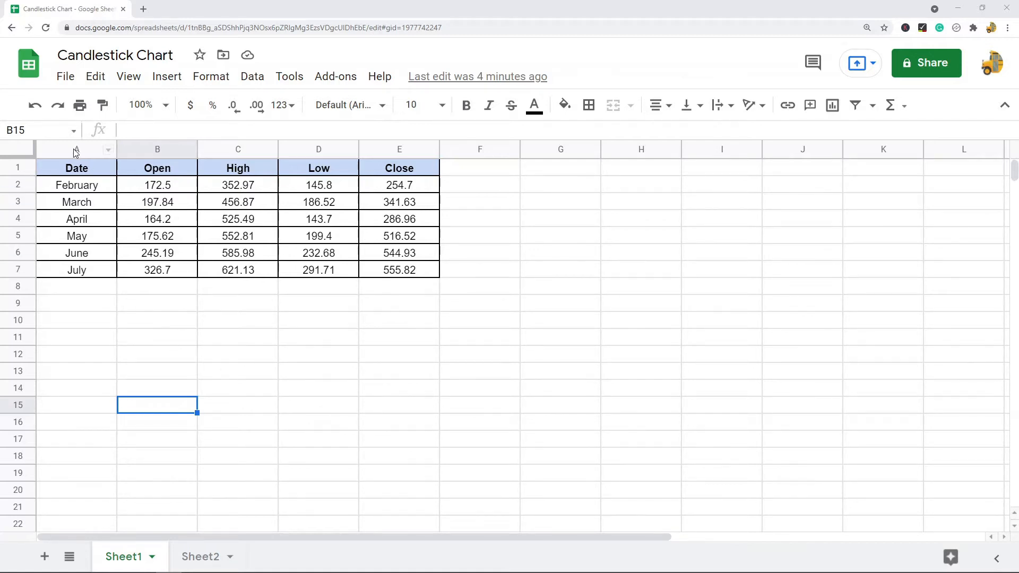
Format the February–July price values in B2:E7 as numbers with two decimals
left_click(156, 149)
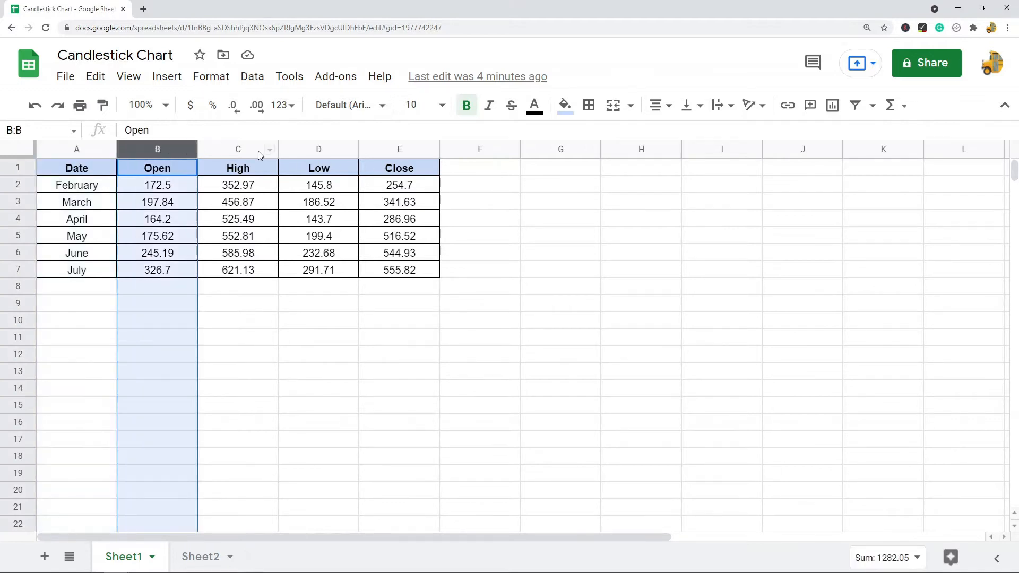
left_click(318, 149)
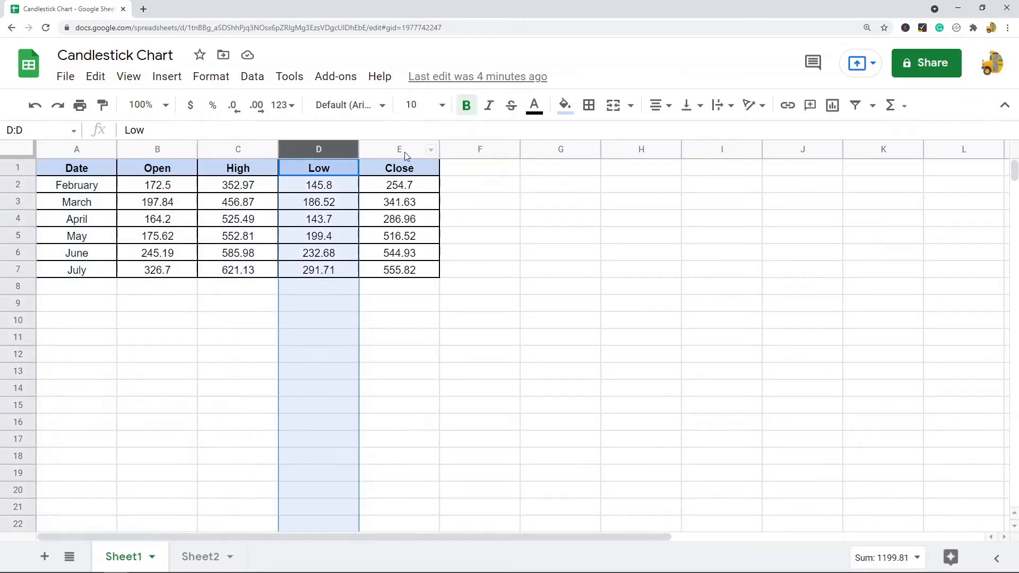
left_click(399, 149)
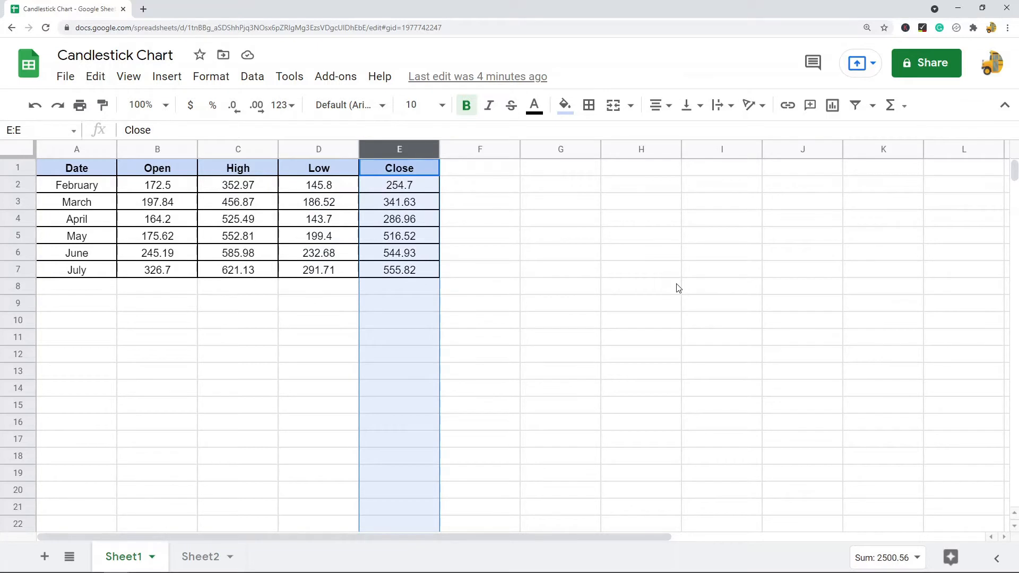
mouse_move(611, 322)
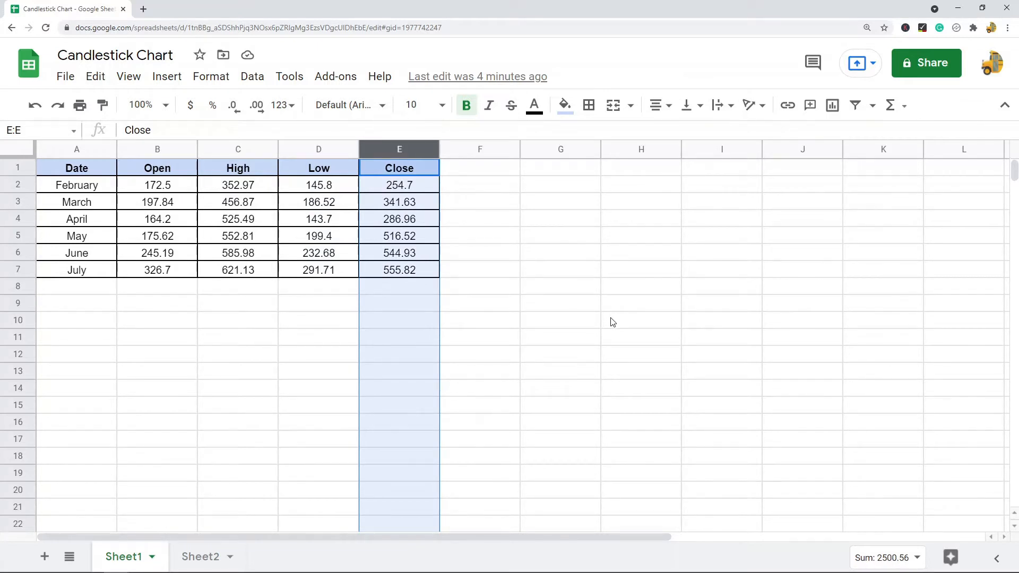
mouse_move(582, 280)
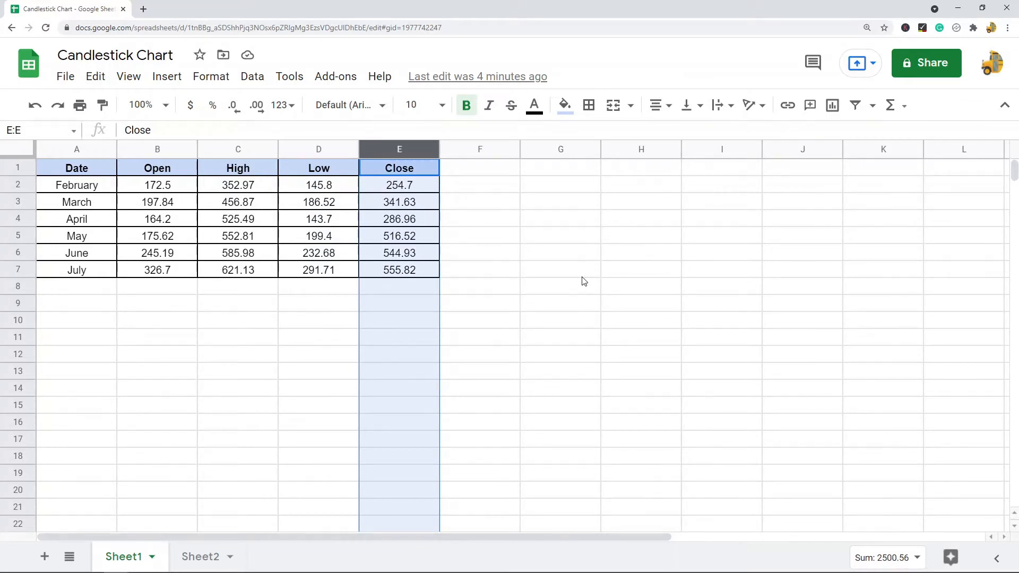
mouse_move(546, 366)
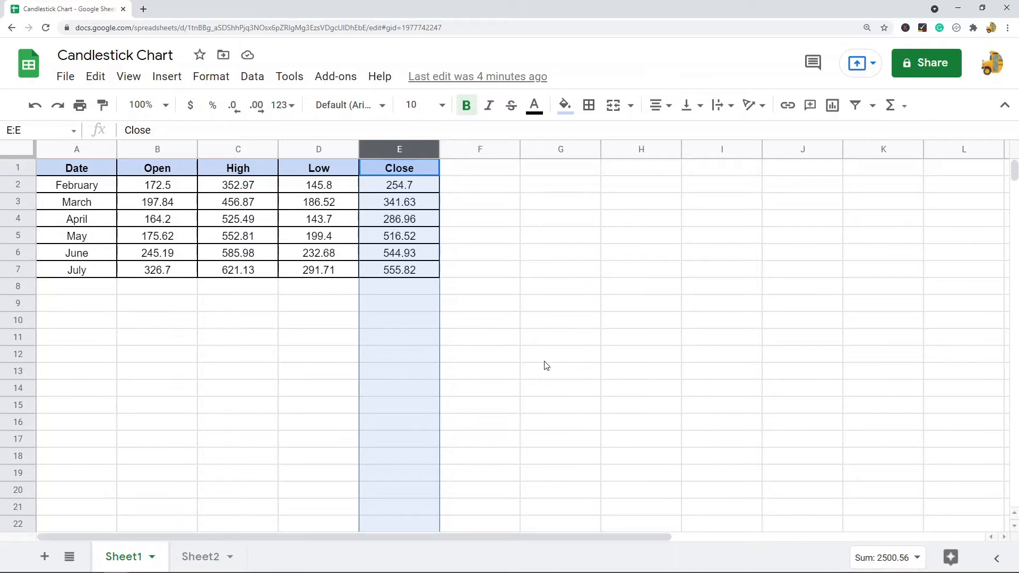
mouse_move(569, 364)
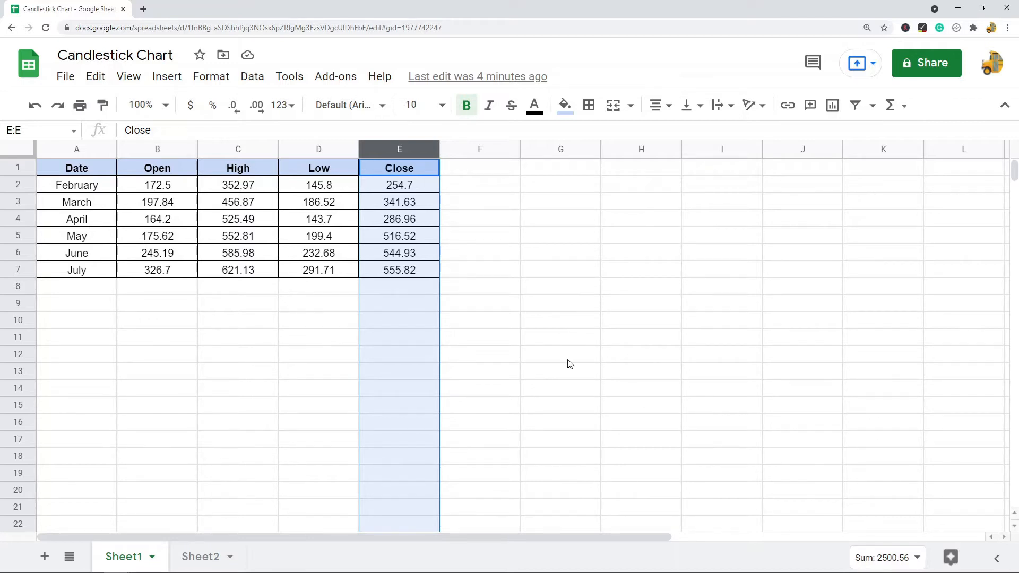
mouse_move(571, 345)
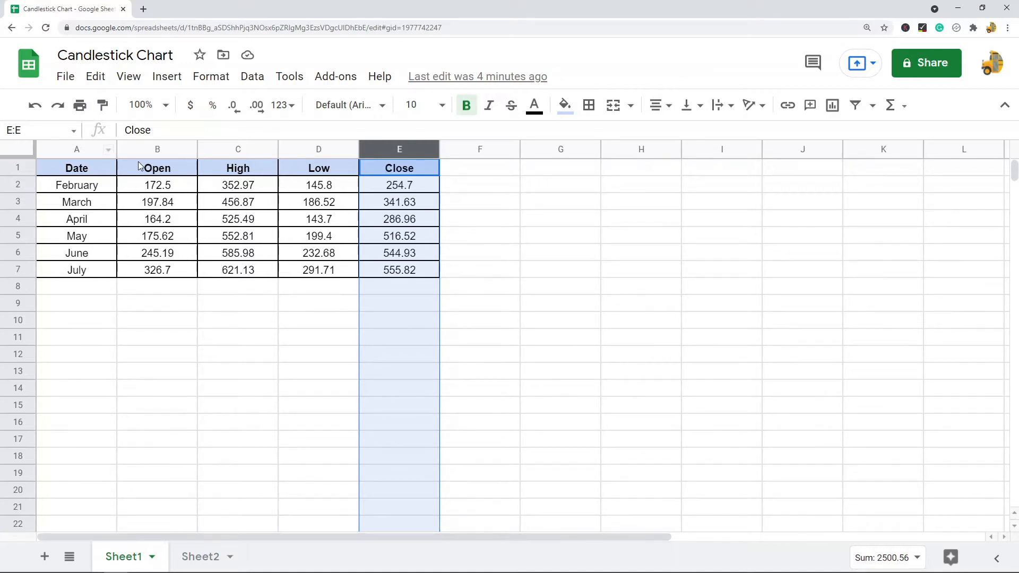
left_click_drag(156, 185, 399, 270)
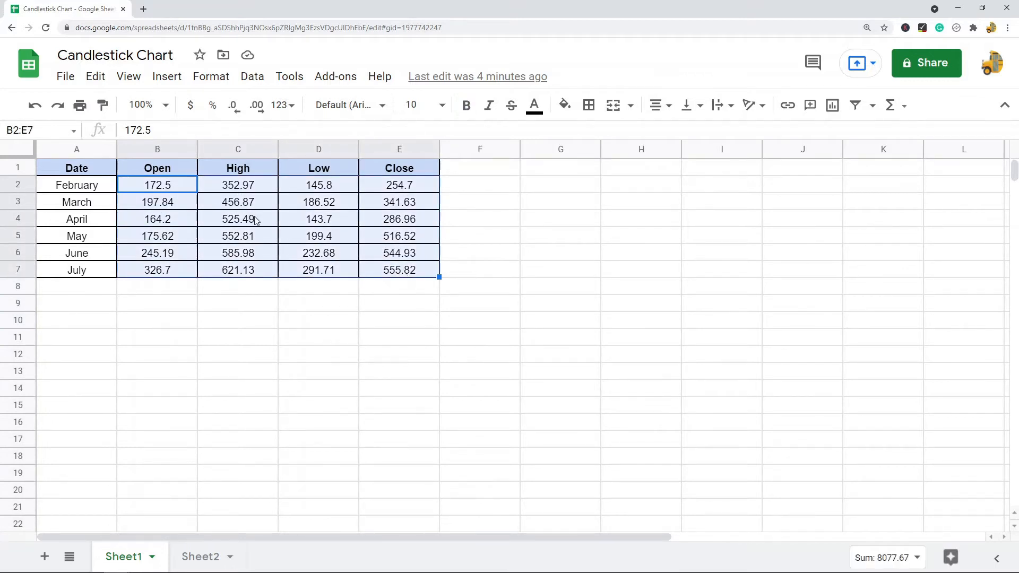
mouse_move(193, 271)
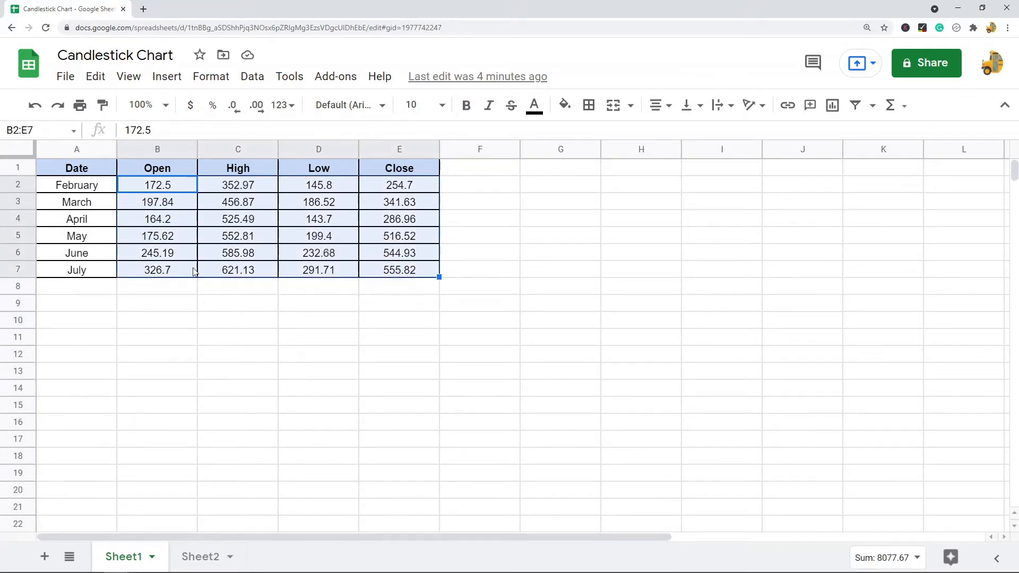
left_click(76, 185)
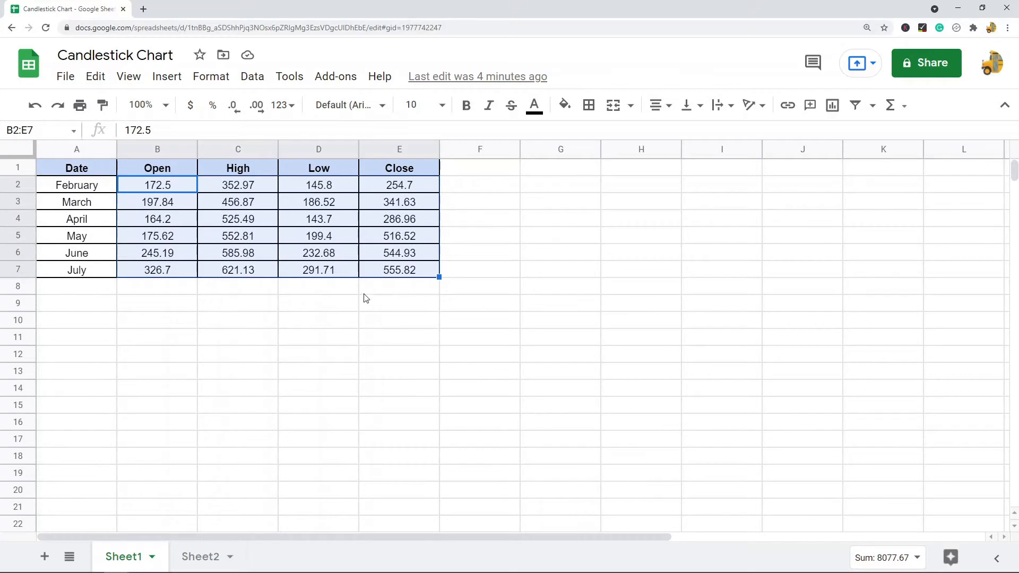
left_click(210, 76)
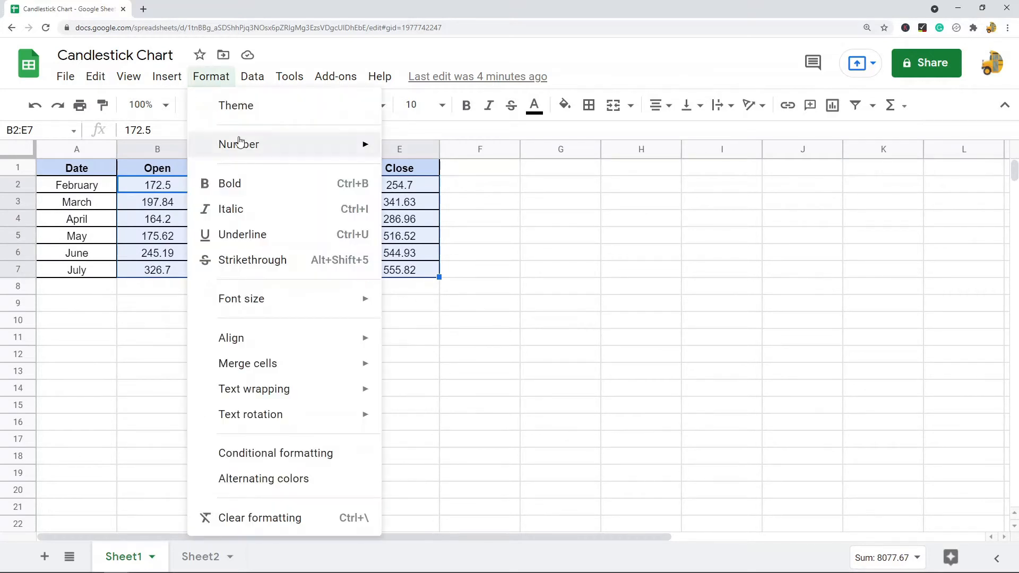
left_click(238, 144)
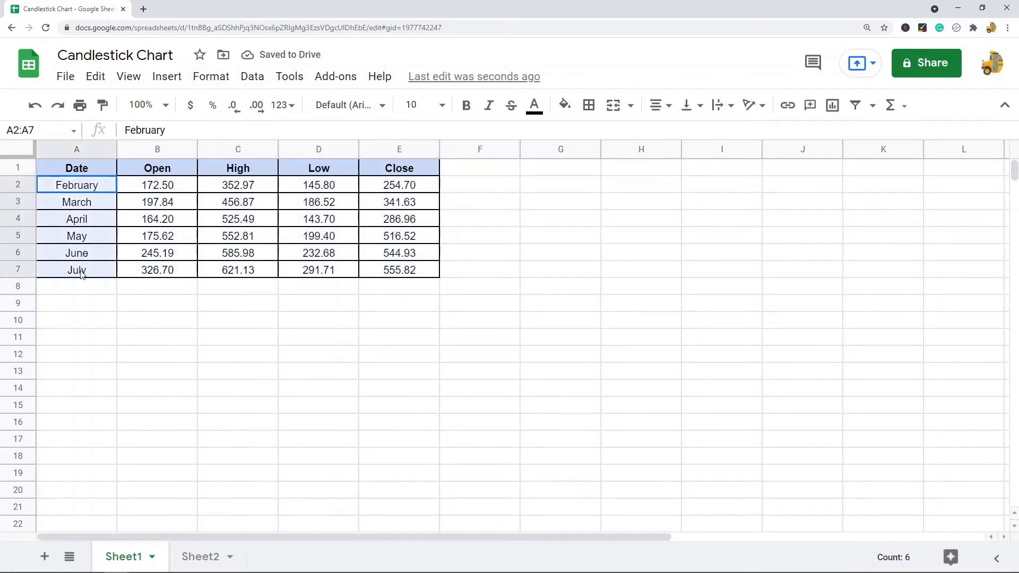
left_click(211, 76)
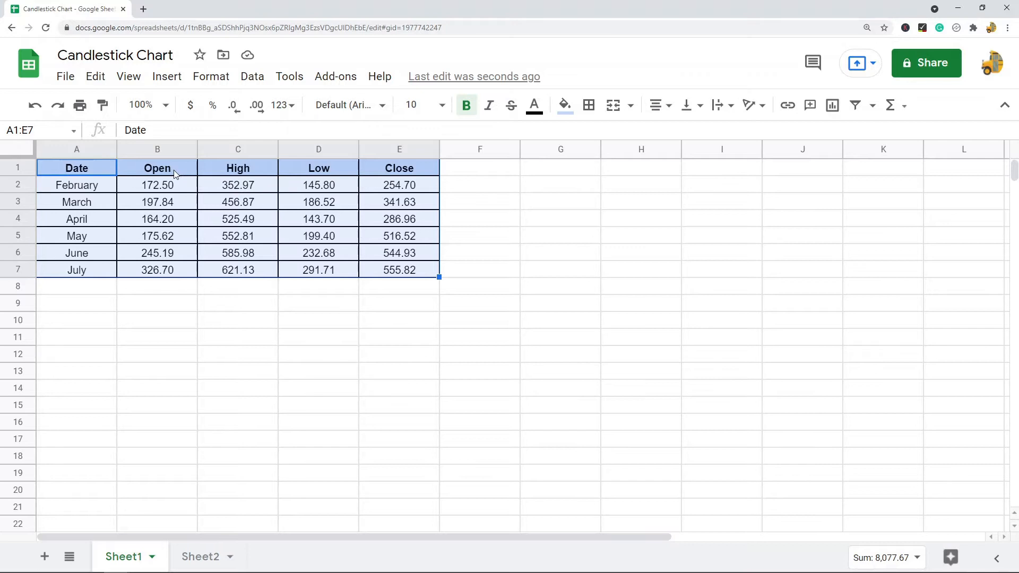
mouse_move(306, 173)
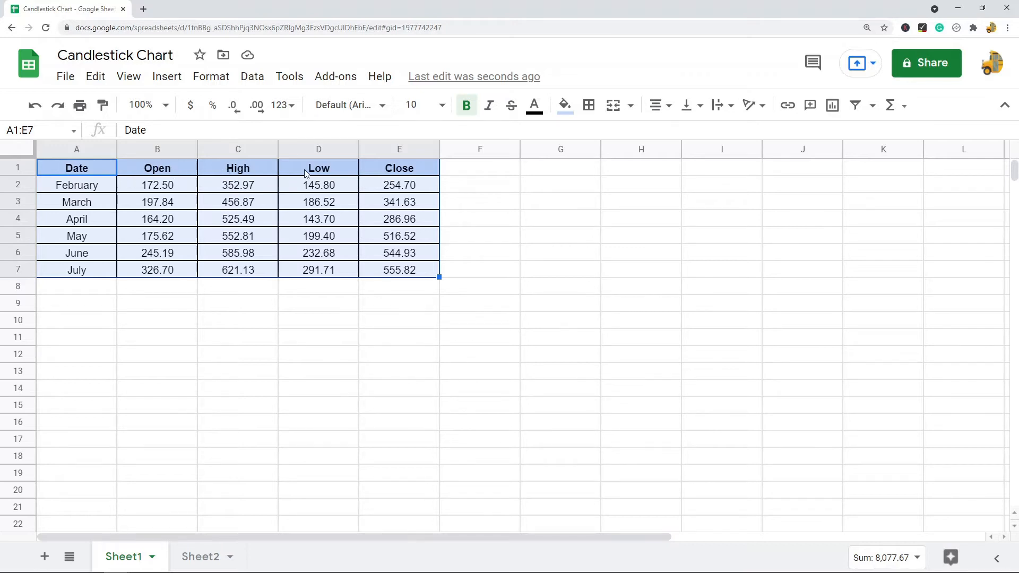
mouse_move(224, 200)
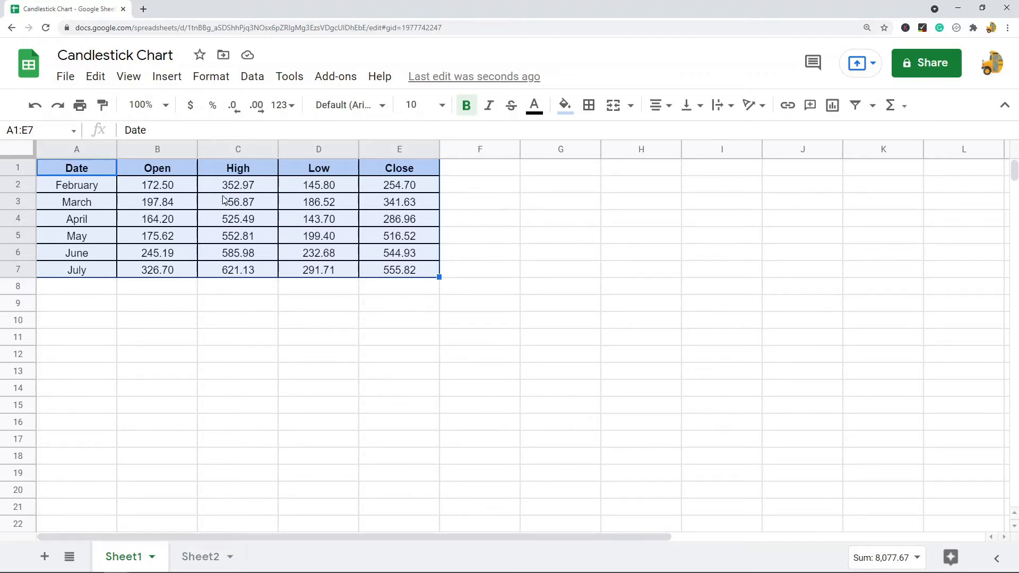
mouse_move(832, 105)
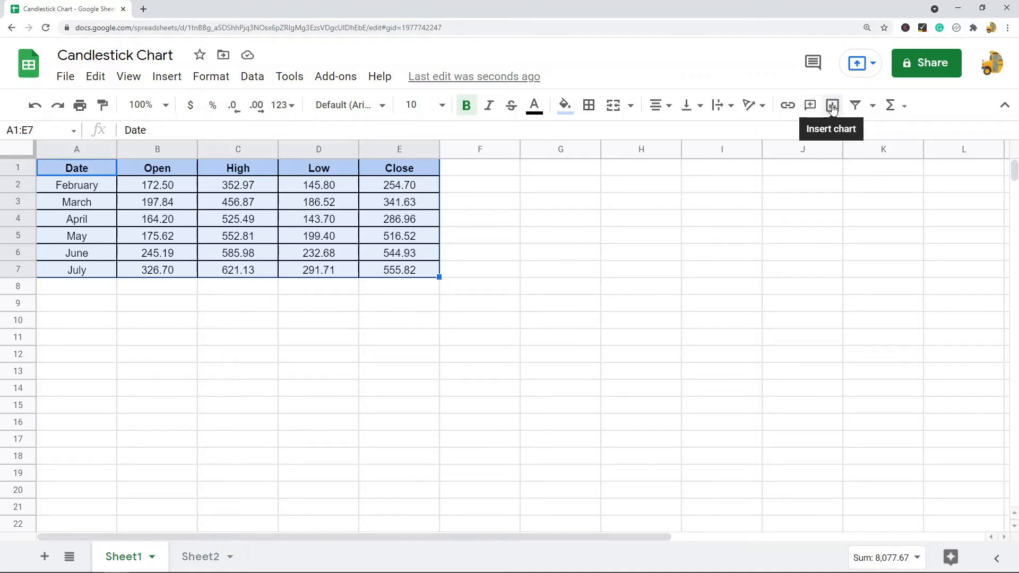
mouse_move(166, 76)
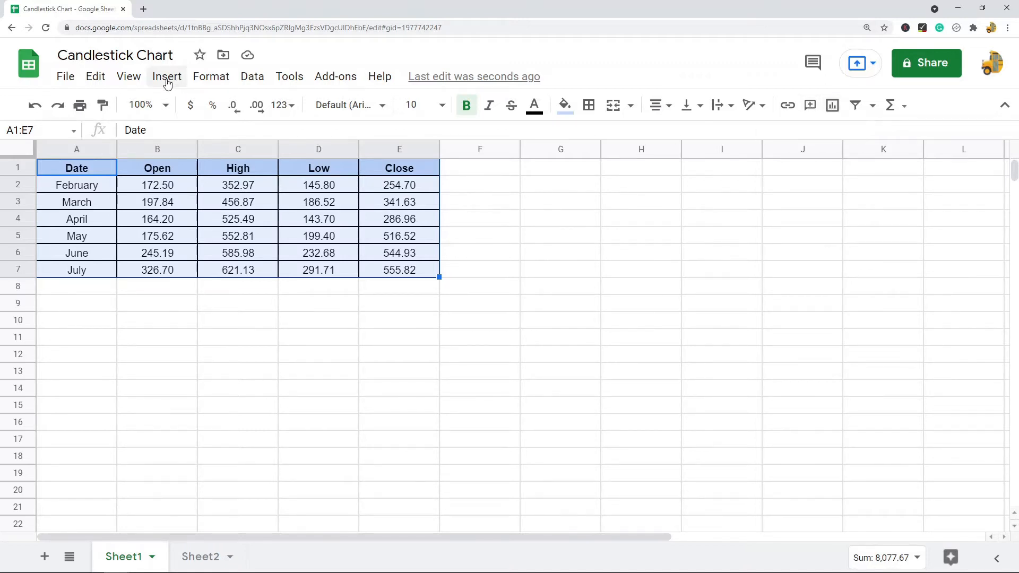
Insert a line chart from the A1:E7 stock table
left_click(166, 76)
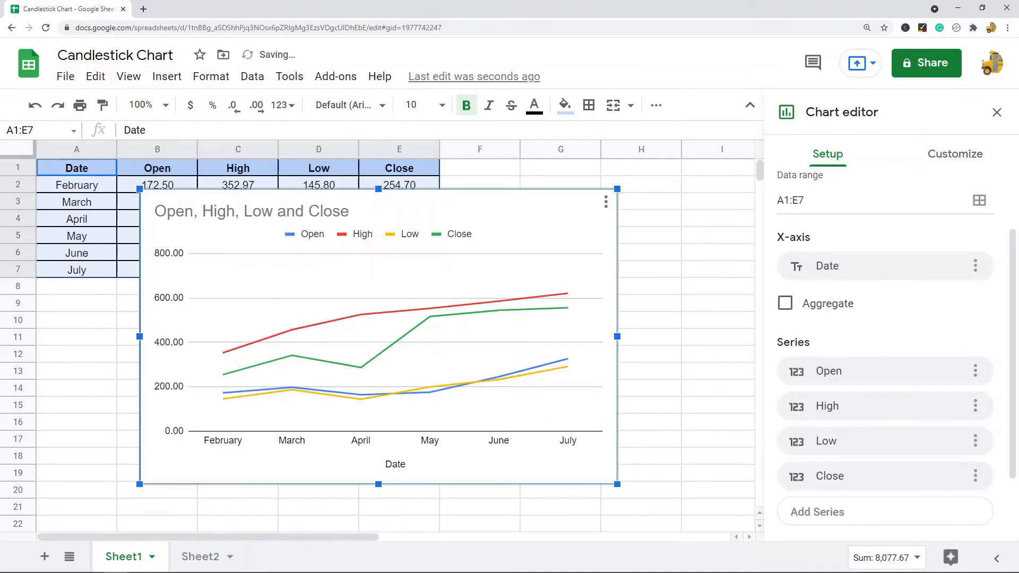
scroll("down", 3)
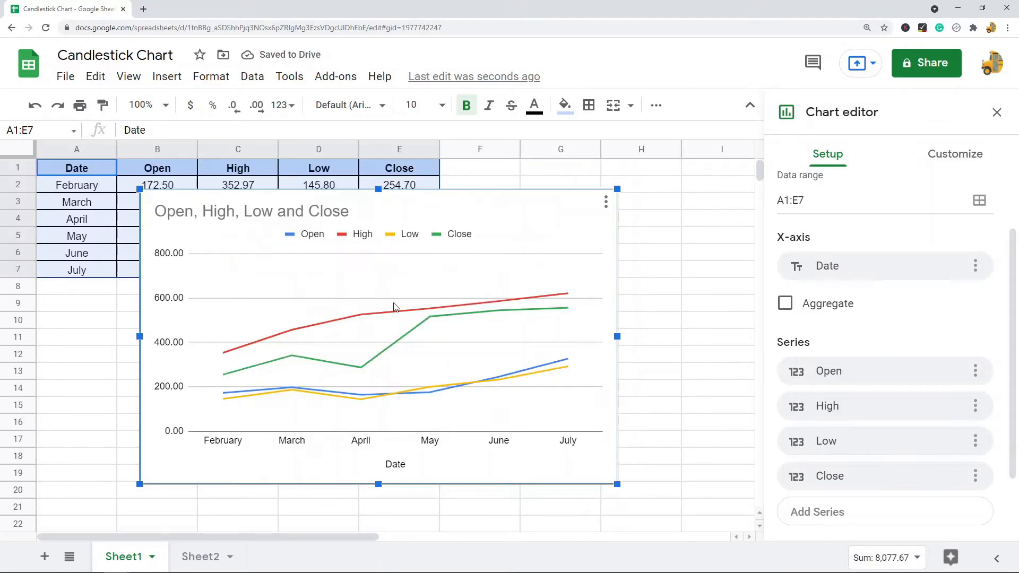
mouse_move(395, 273)
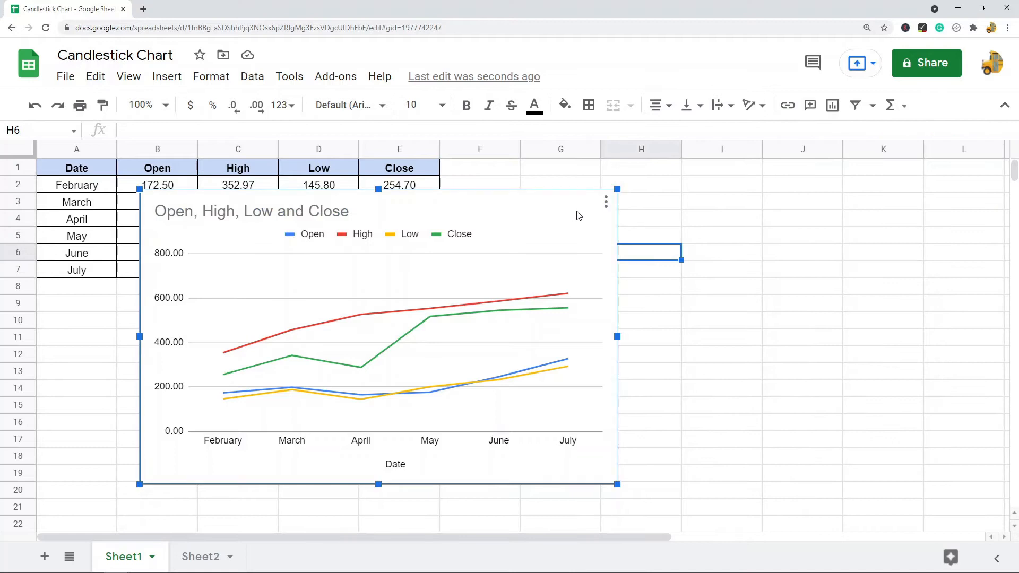
Edit the chart and change its chart type from line to Candlestick
left_click(605, 201)
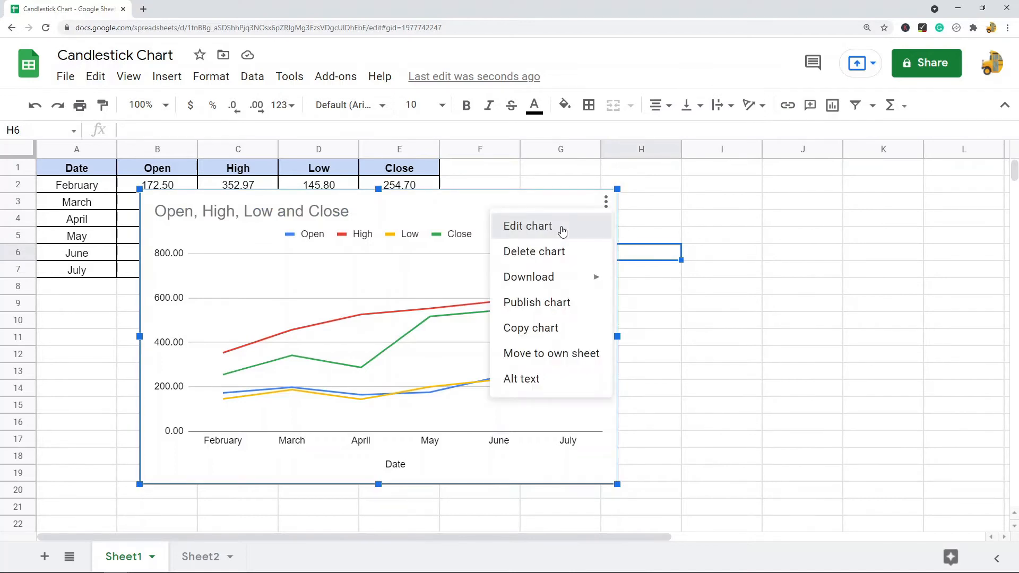
left_click(527, 226)
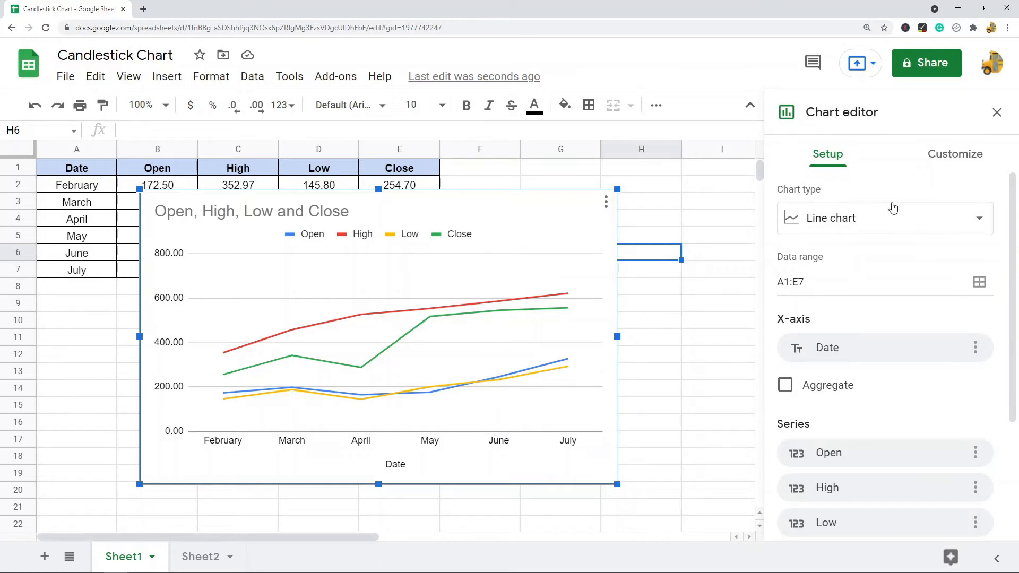
left_click(883, 218)
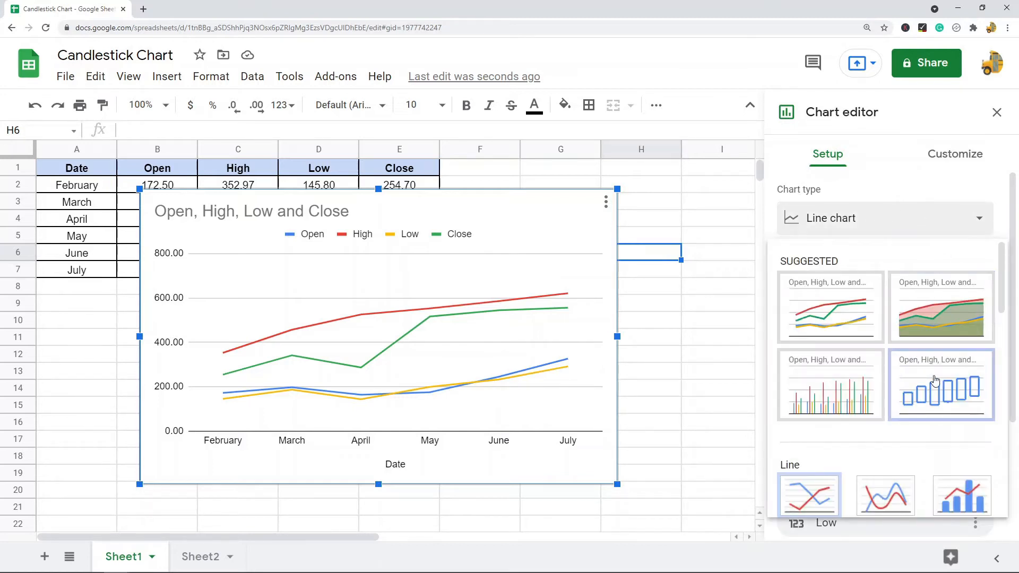
mouse_move(940, 383)
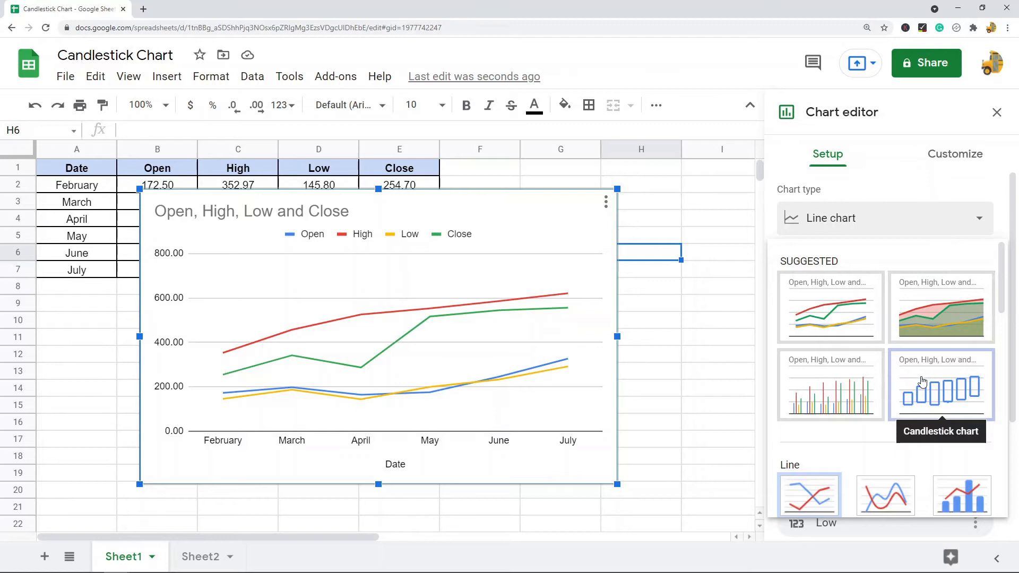
left_click(940, 384)
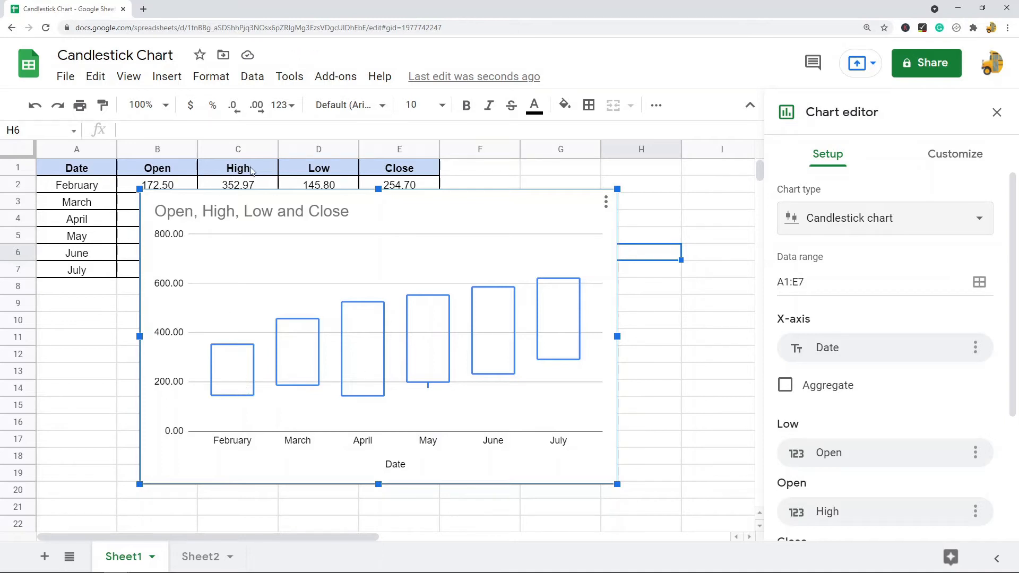
mouse_move(484, 388)
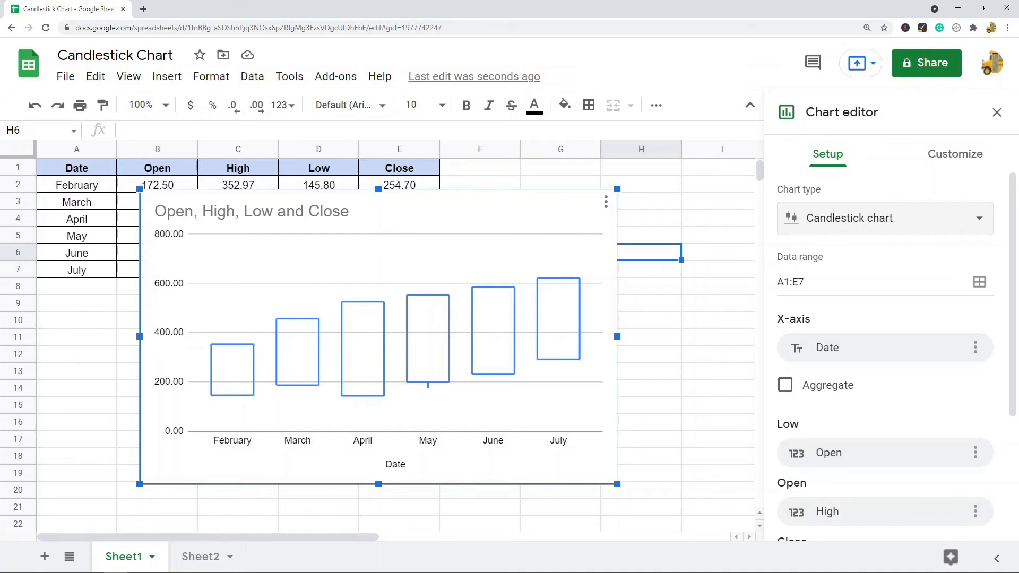
Map the Low series to the Low column and the High series to High
scroll("down", 3)
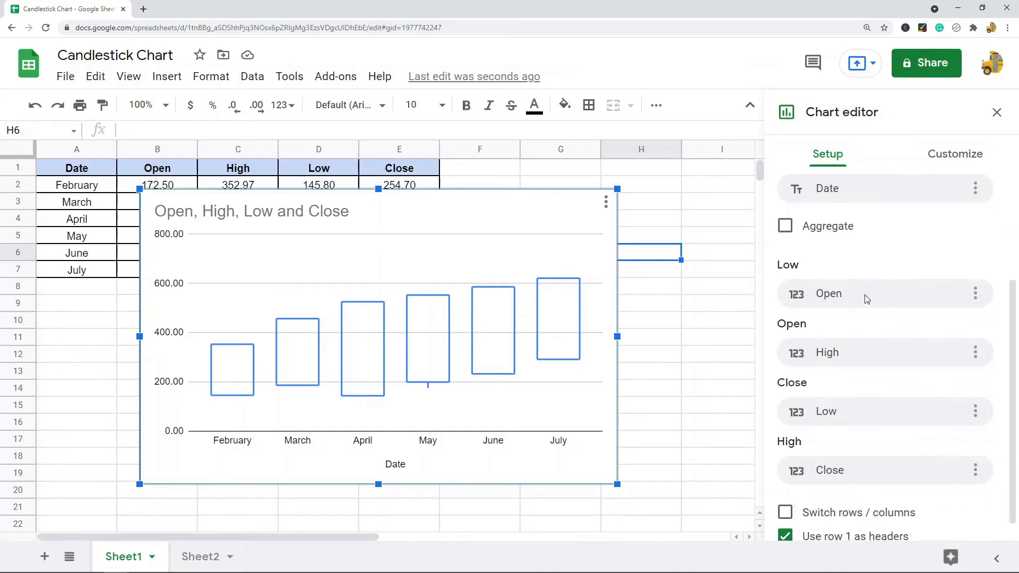
mouse_move(926, 306)
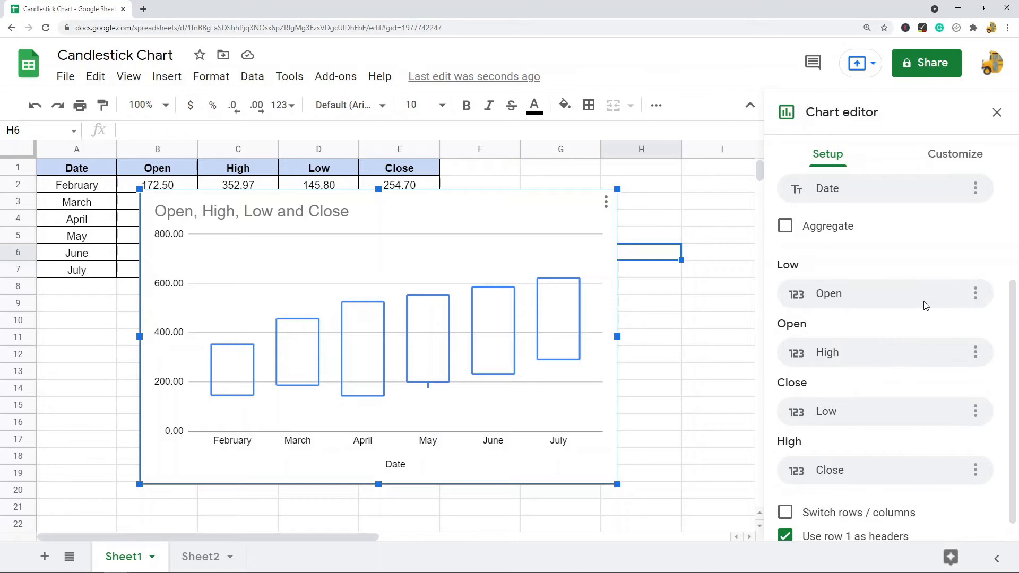
mouse_move(941, 295)
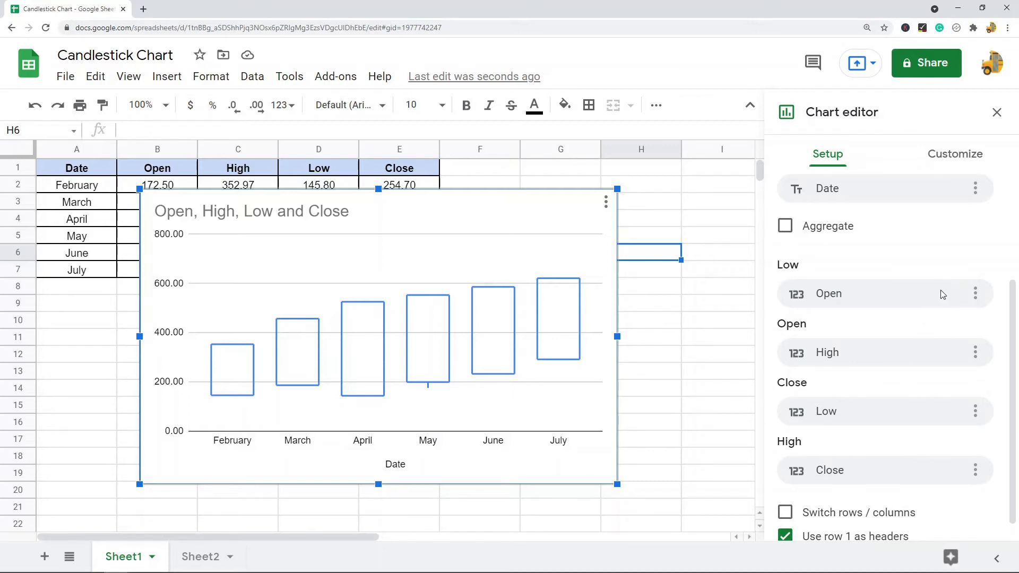
mouse_move(910, 293)
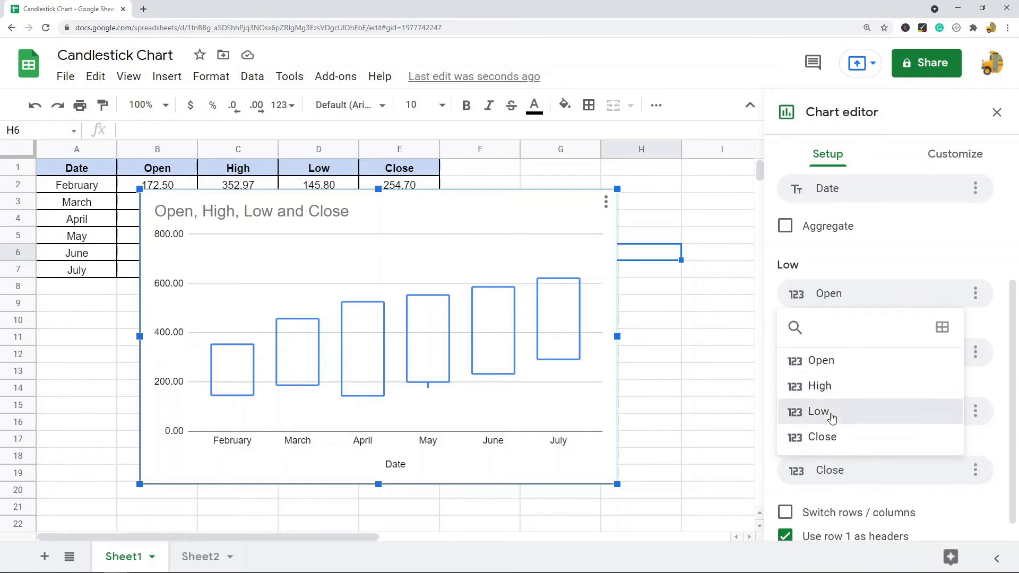
left_click(819, 411)
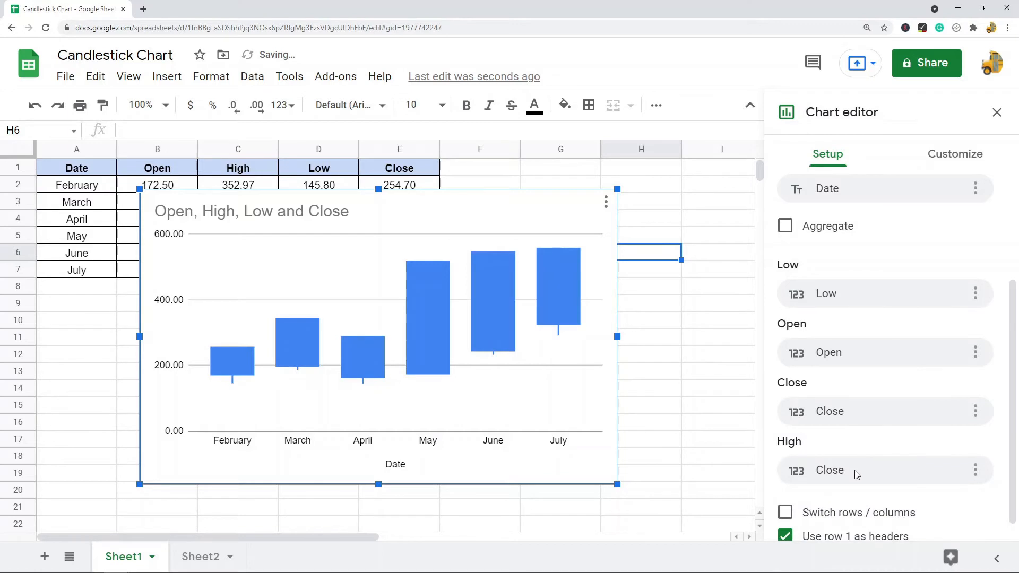
left_click(884, 469)
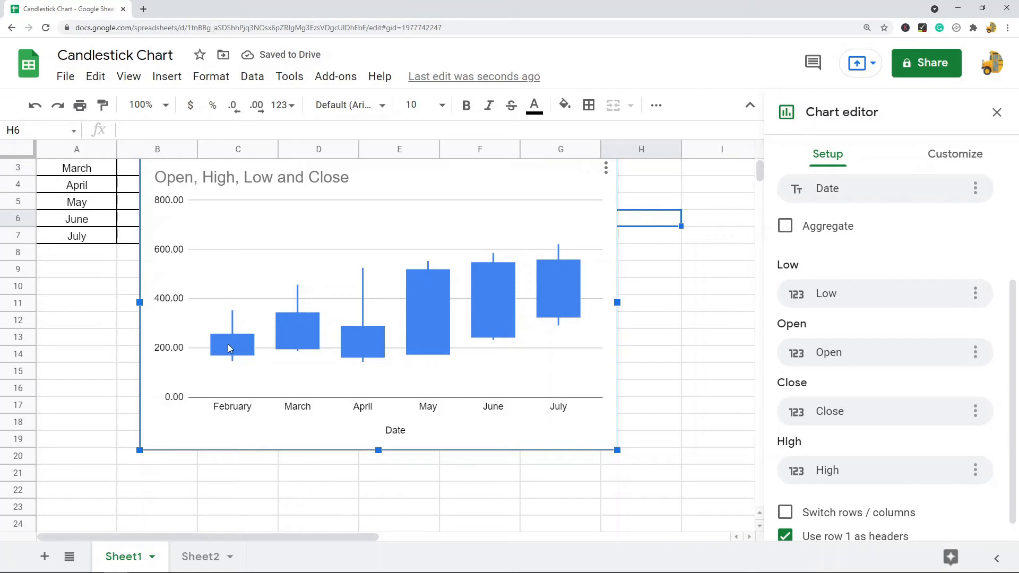
scroll("down", 3)
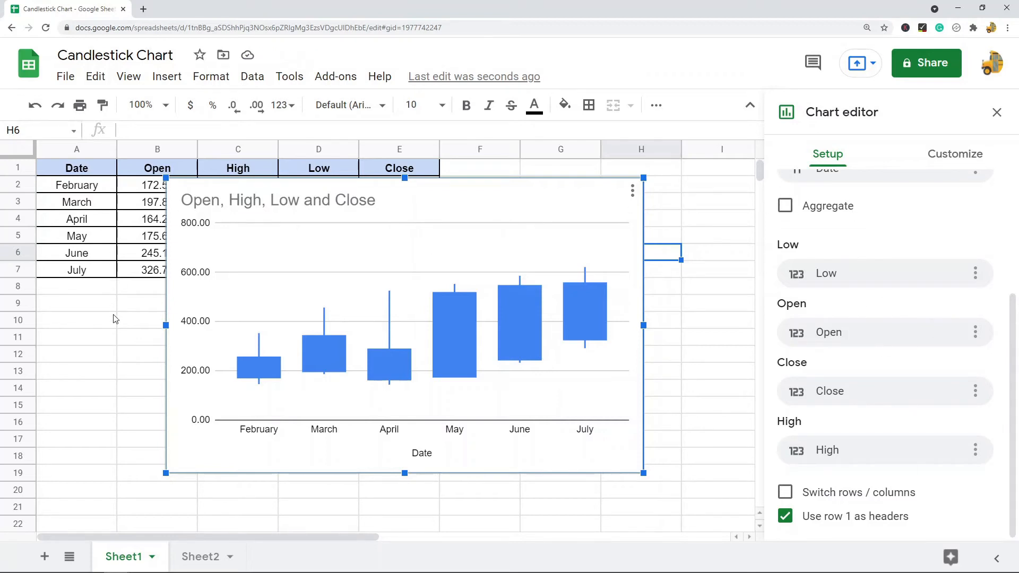
mouse_move(174, 543)
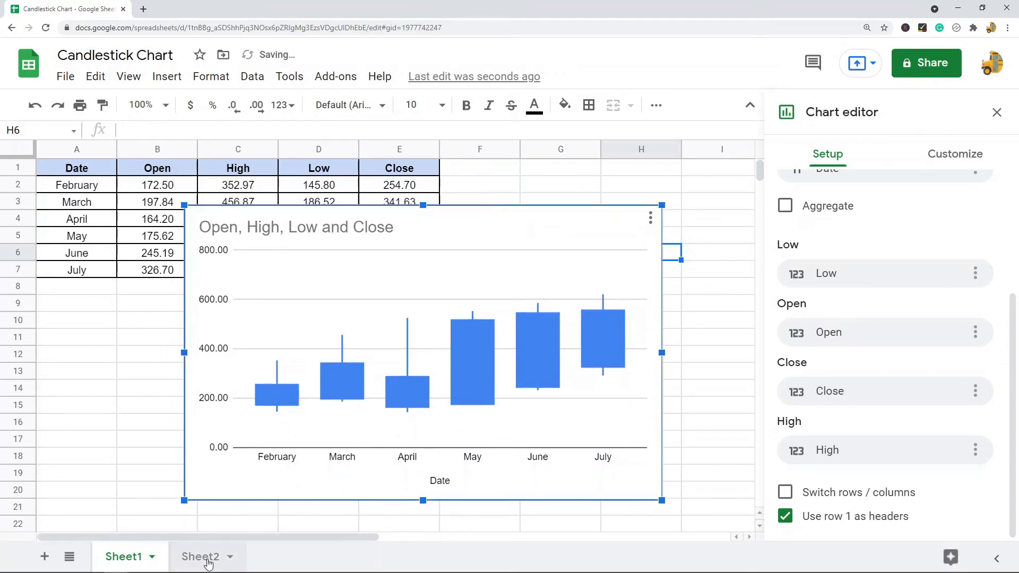
On Sheet2, reorder the price columns to Low, Open, Close, High
left_click(201, 556)
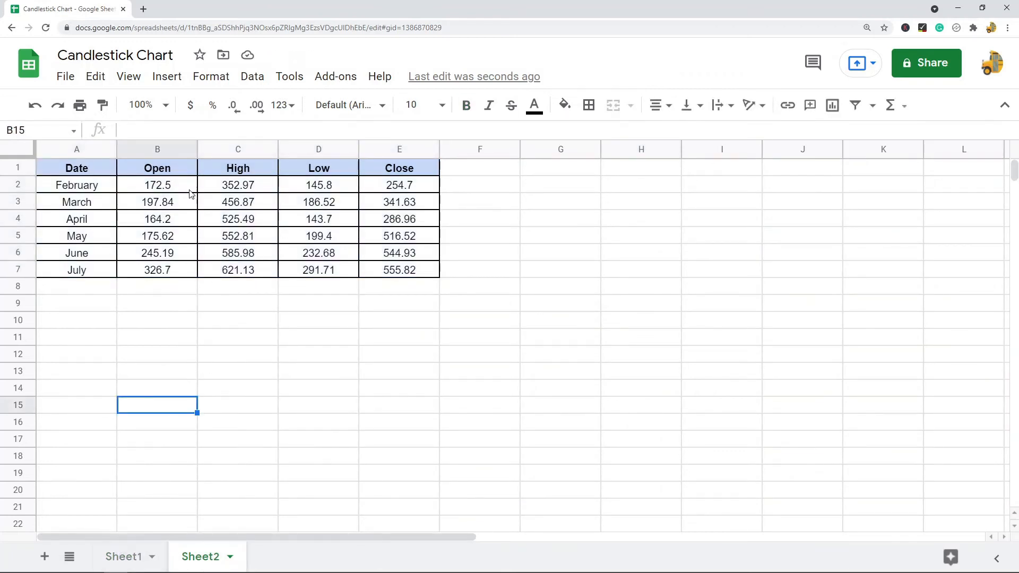
left_click(157, 202)
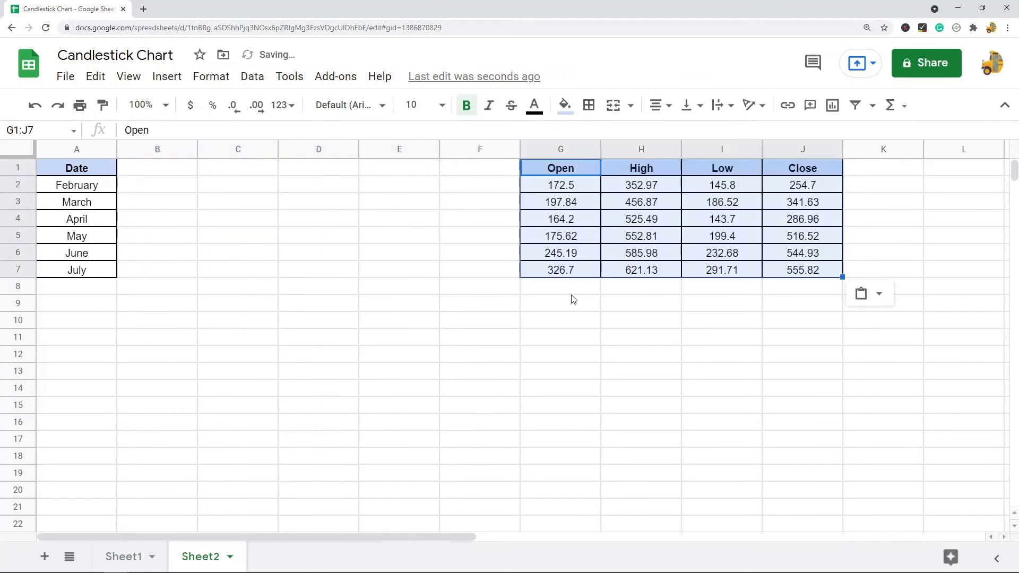
left_click(721, 168)
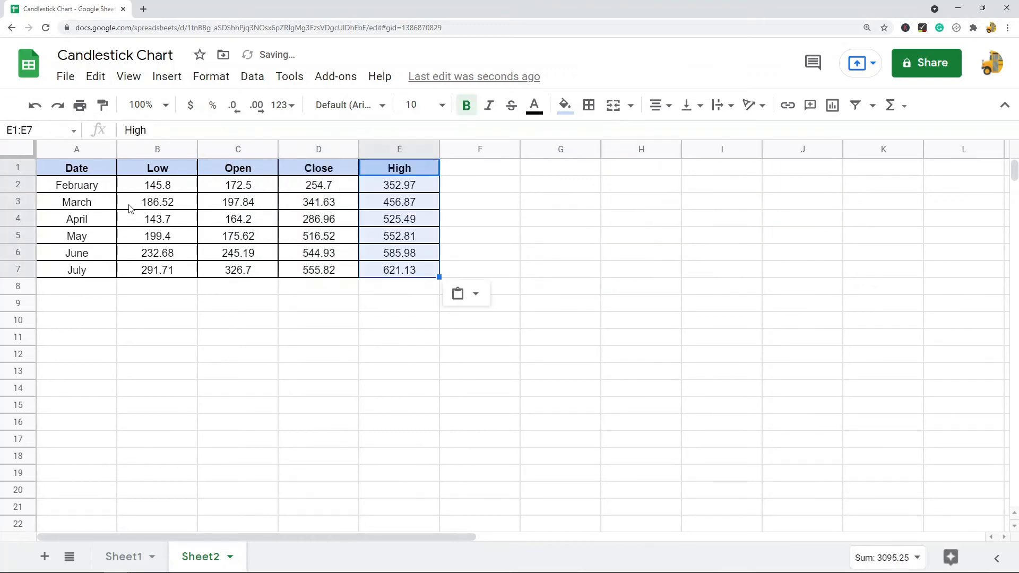
left_click(211, 76)
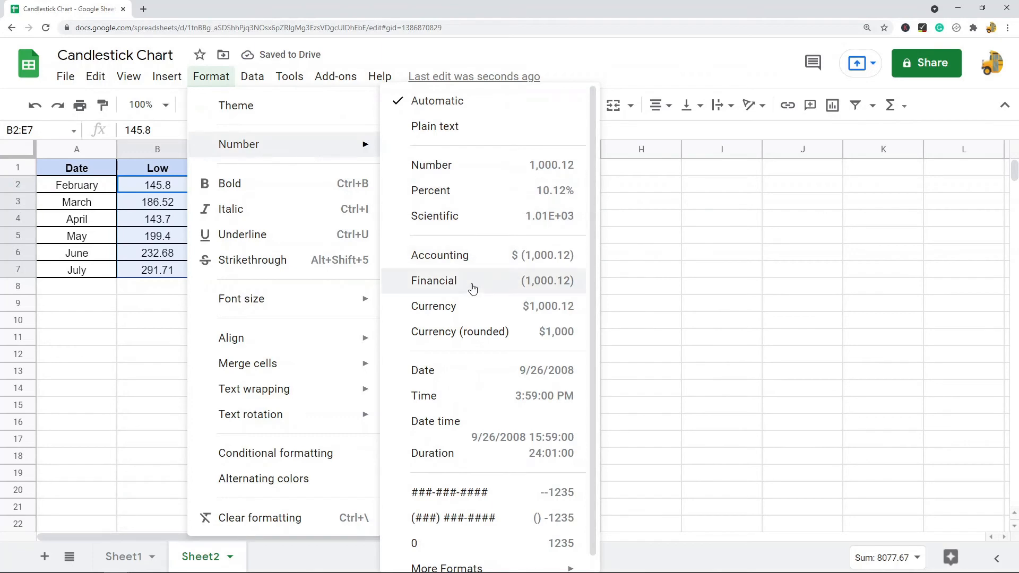
Give Sheet2's prices Financial two-decimal format and insert a candlestick chart of A1:E7
left_click(431, 164)
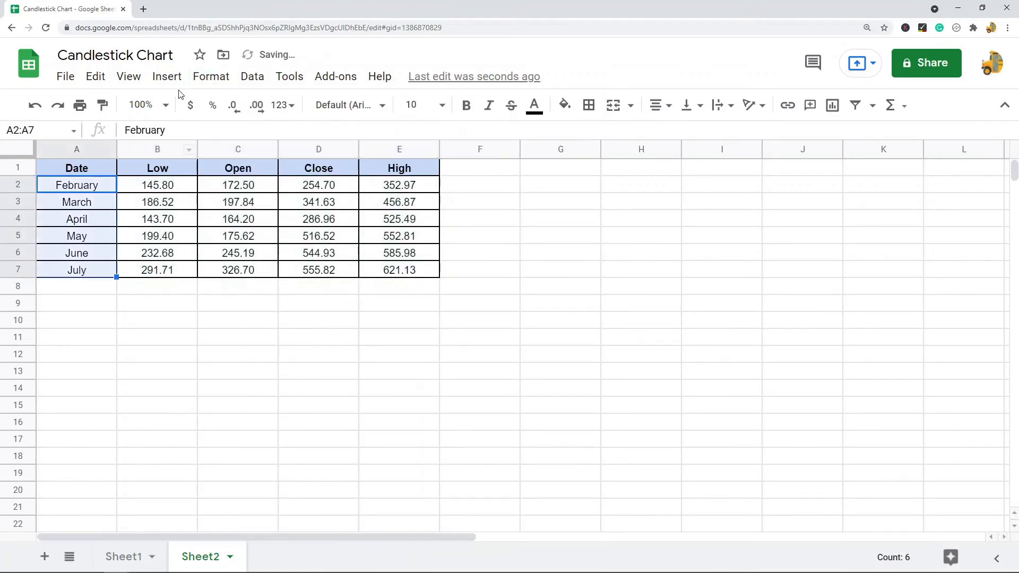
left_click(211, 76)
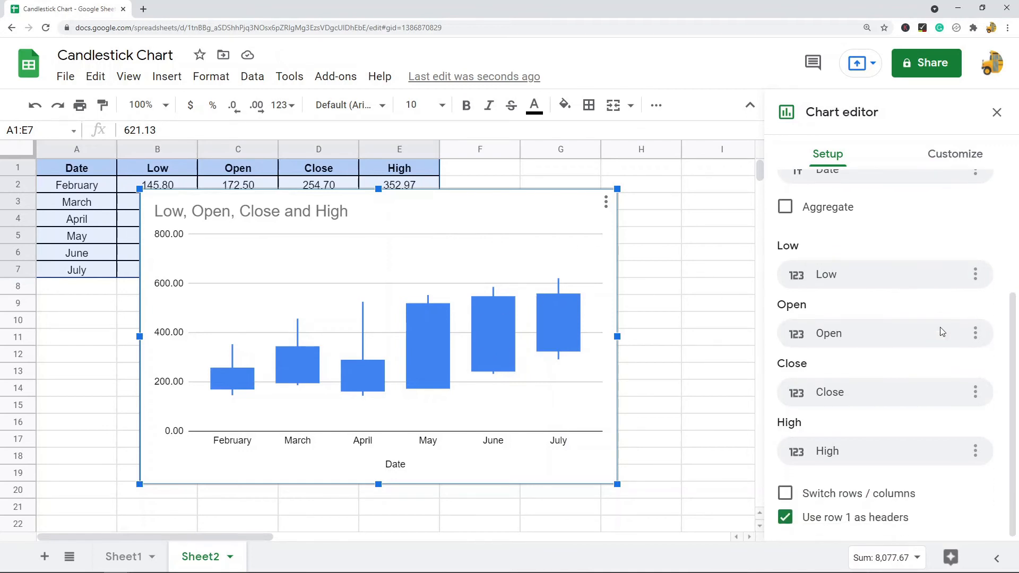
scroll("down", 3)
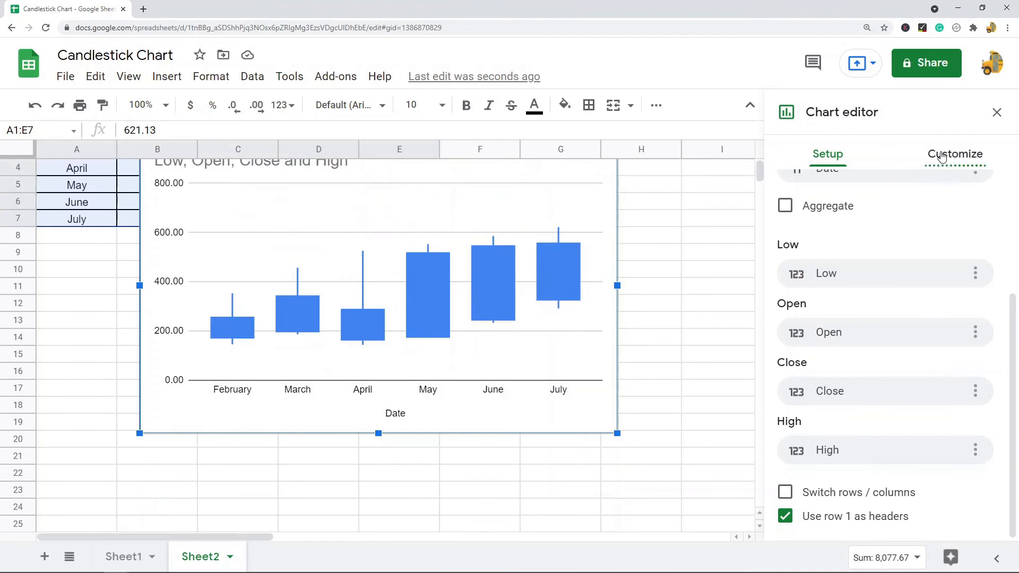
Set the chart's background color to black under Customize > Chart style
left_click(955, 154)
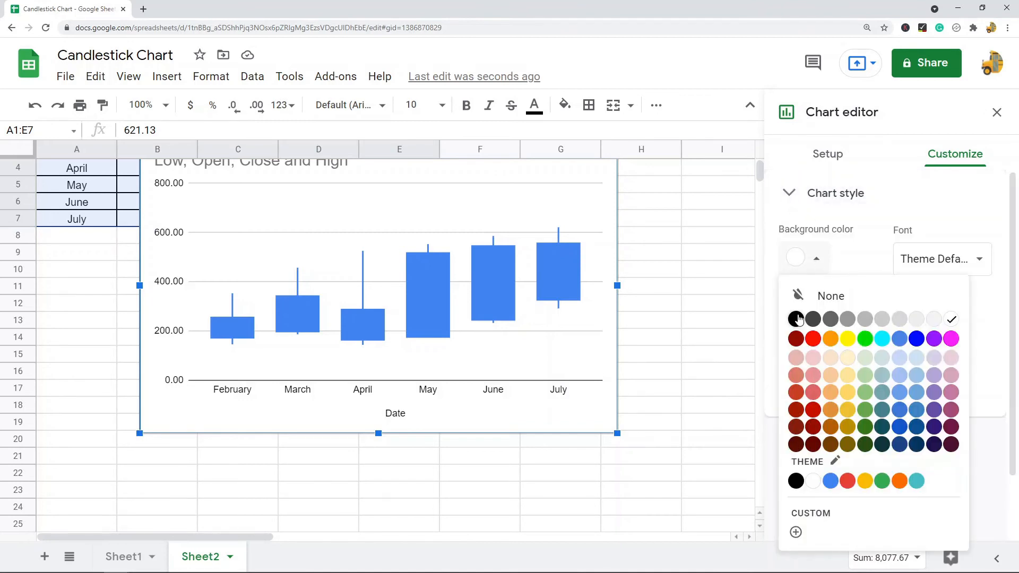
left_click(795, 319)
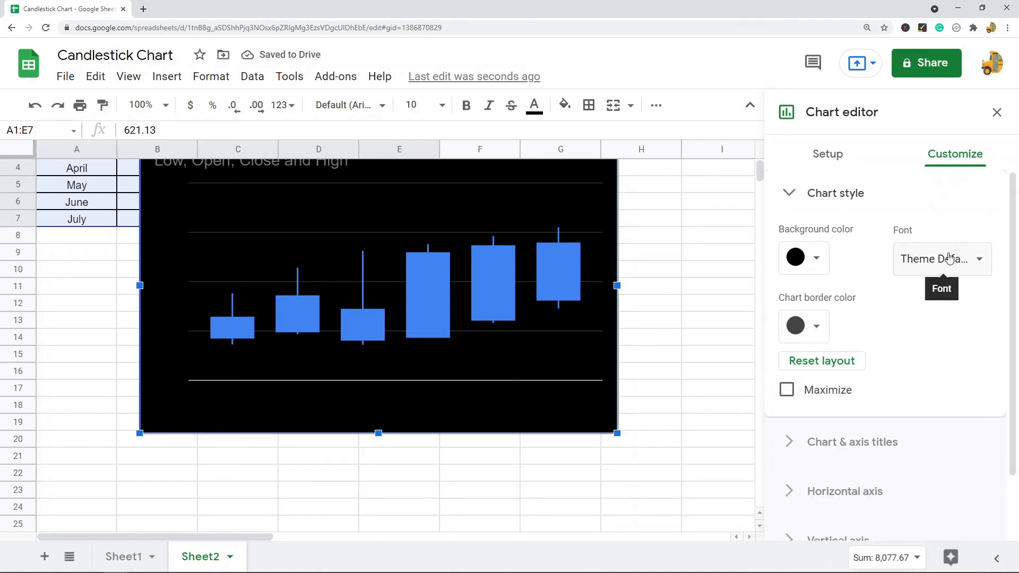
left_click(788, 192)
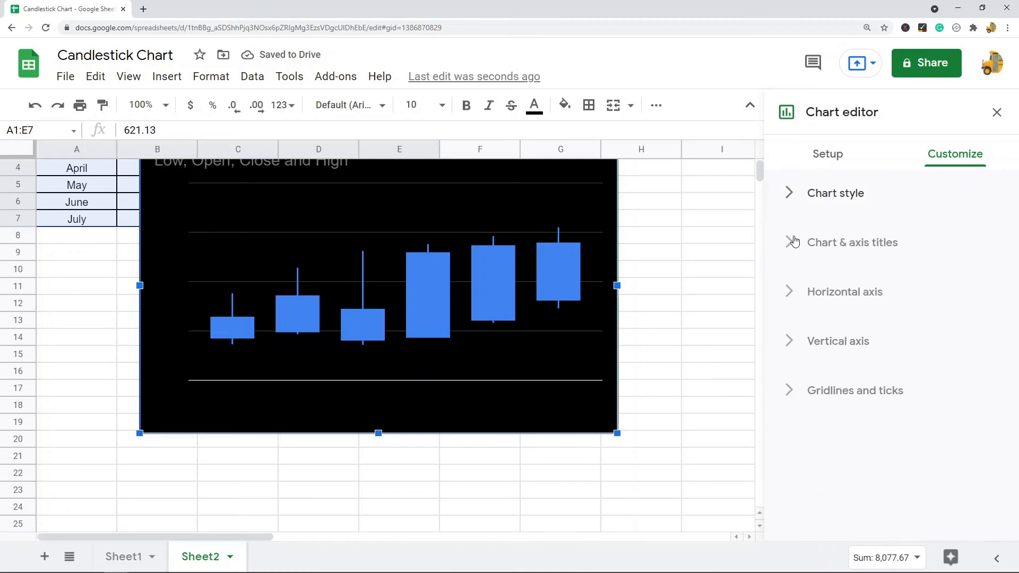
Review Chart & axis titles and Horizontal axis, then expand Gridlines and ticks
left_click(853, 242)
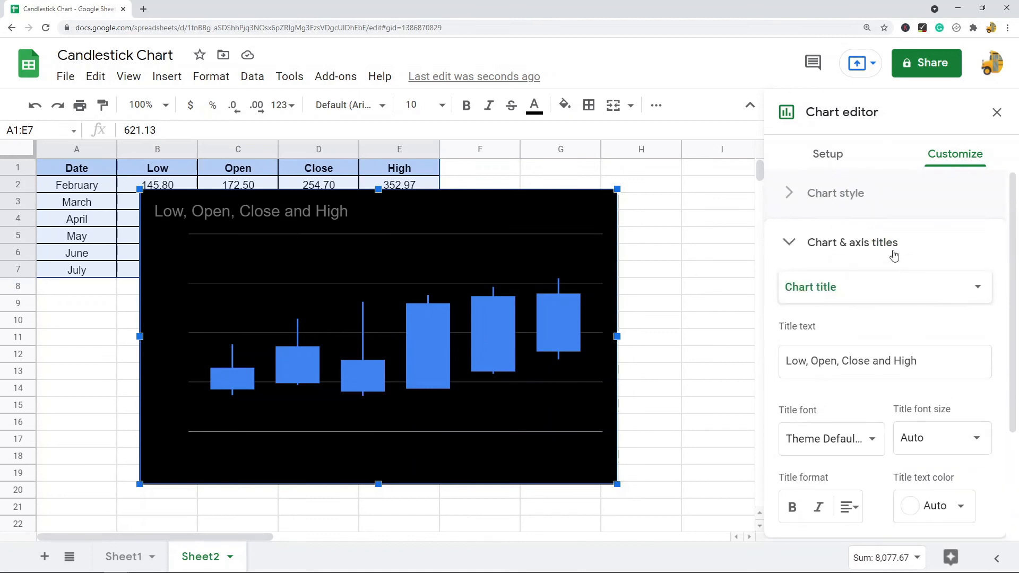
left_click(851, 242)
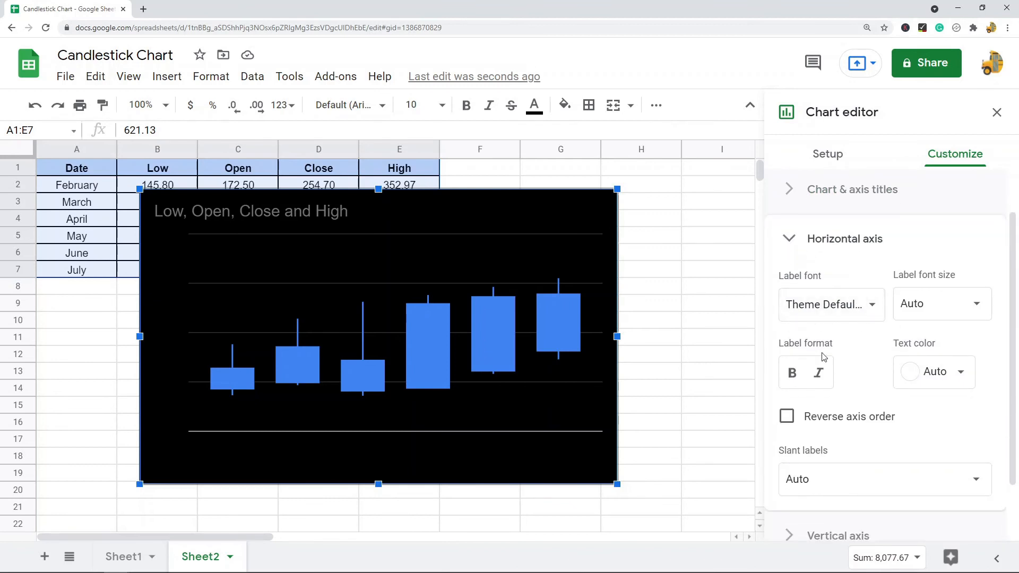
left_click(847, 239)
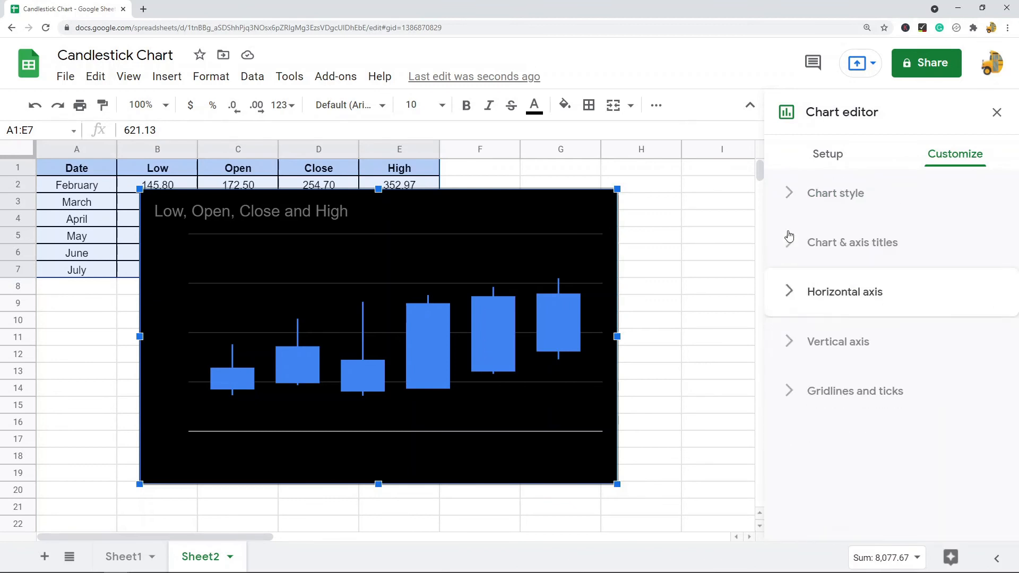
mouse_move(786, 335)
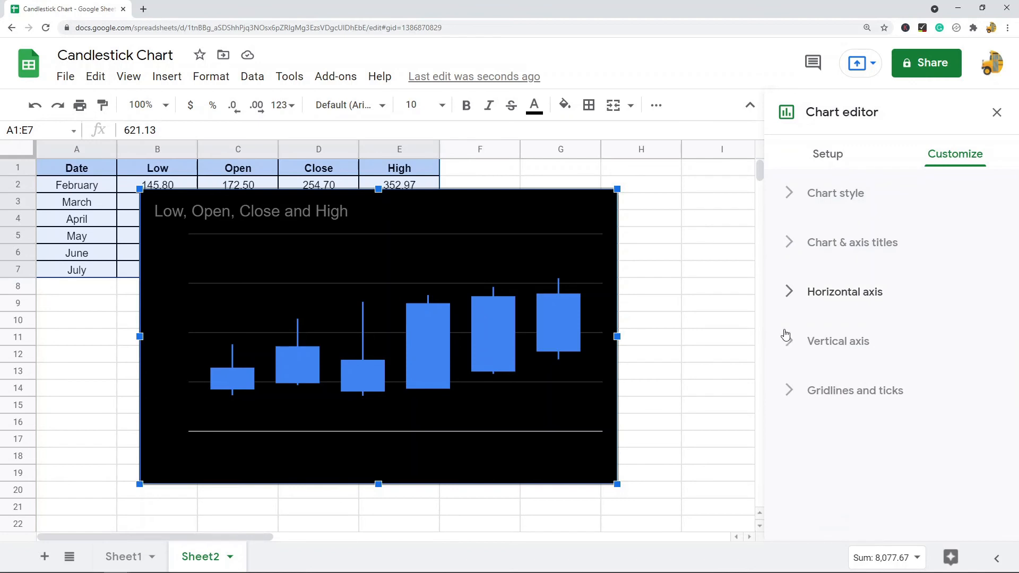
left_click(855, 390)
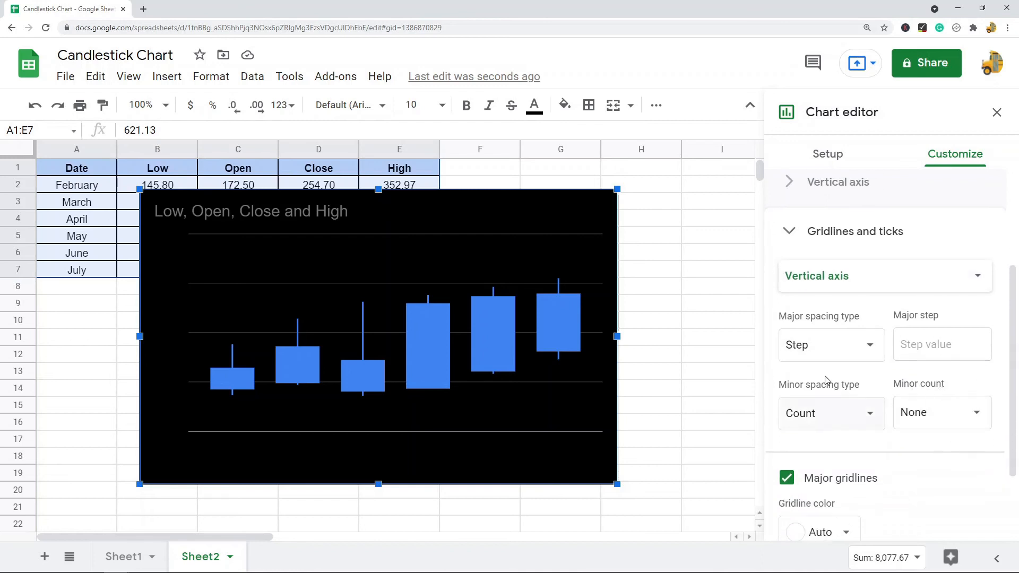
scroll("down", 3)
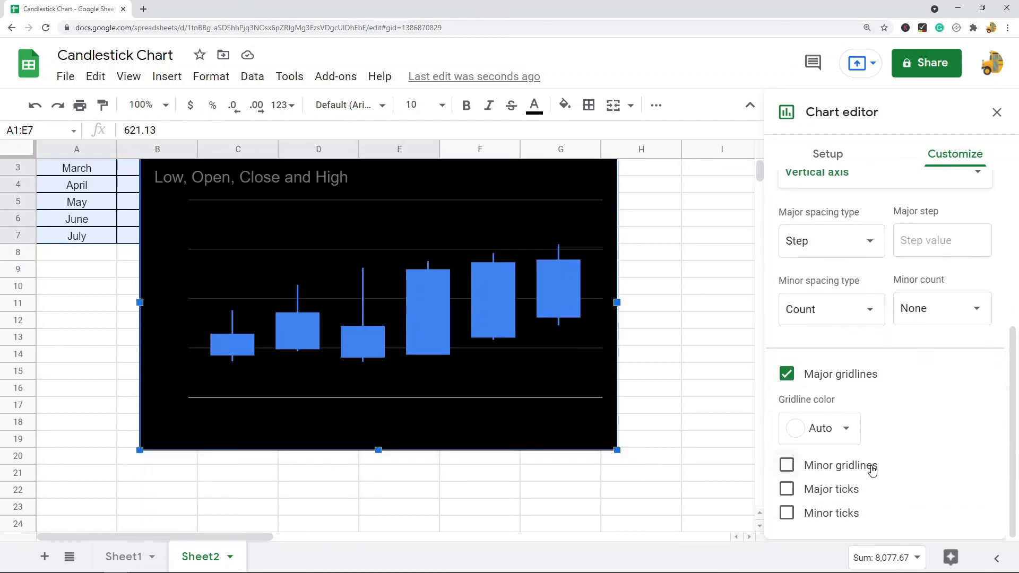